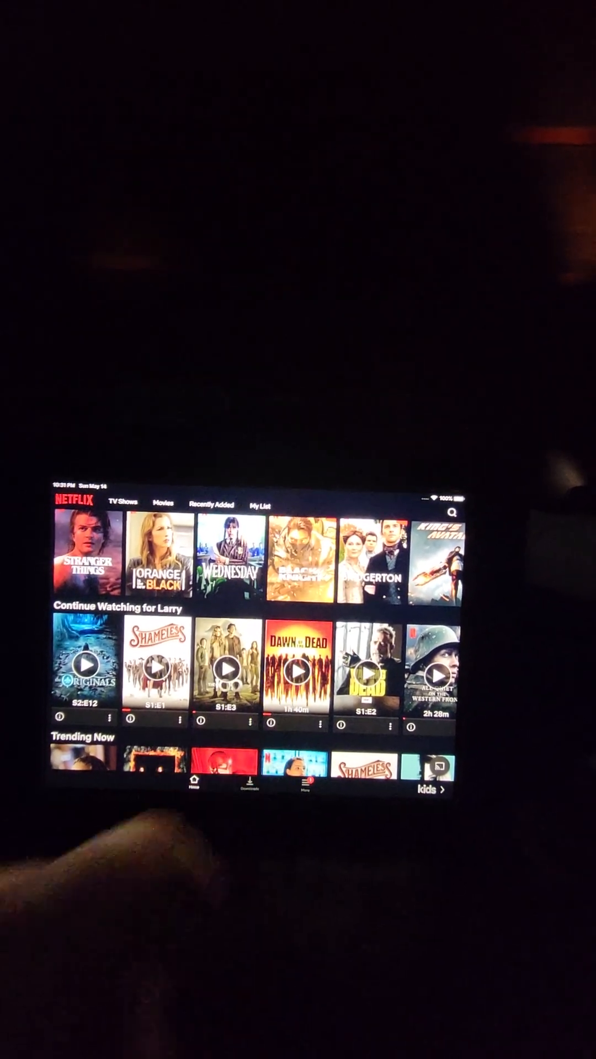
# Resume Dawn of the Dead from the Continue Watching row so it plays full screen
pyautogui.click(295, 668)
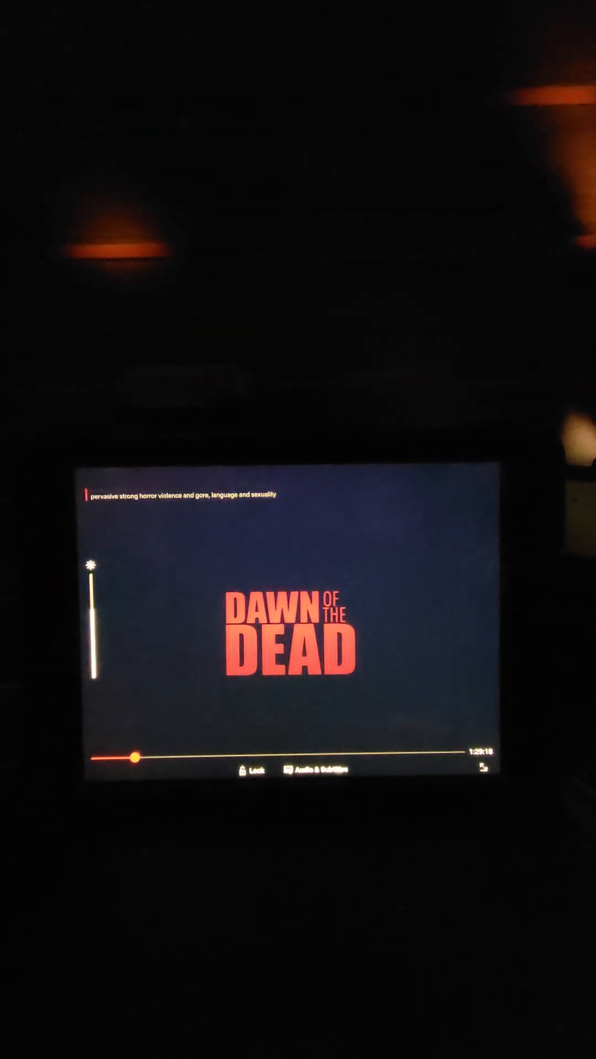